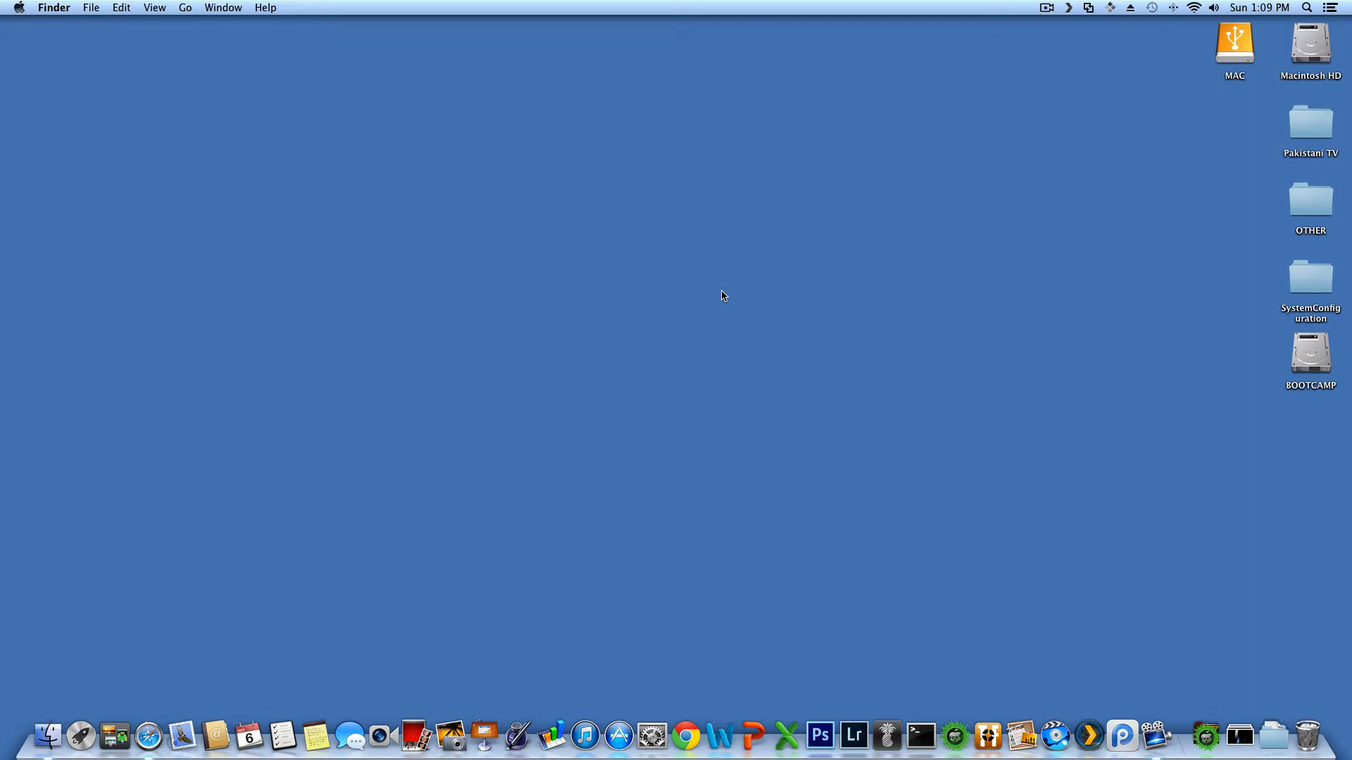
mouse_move(615, 430)
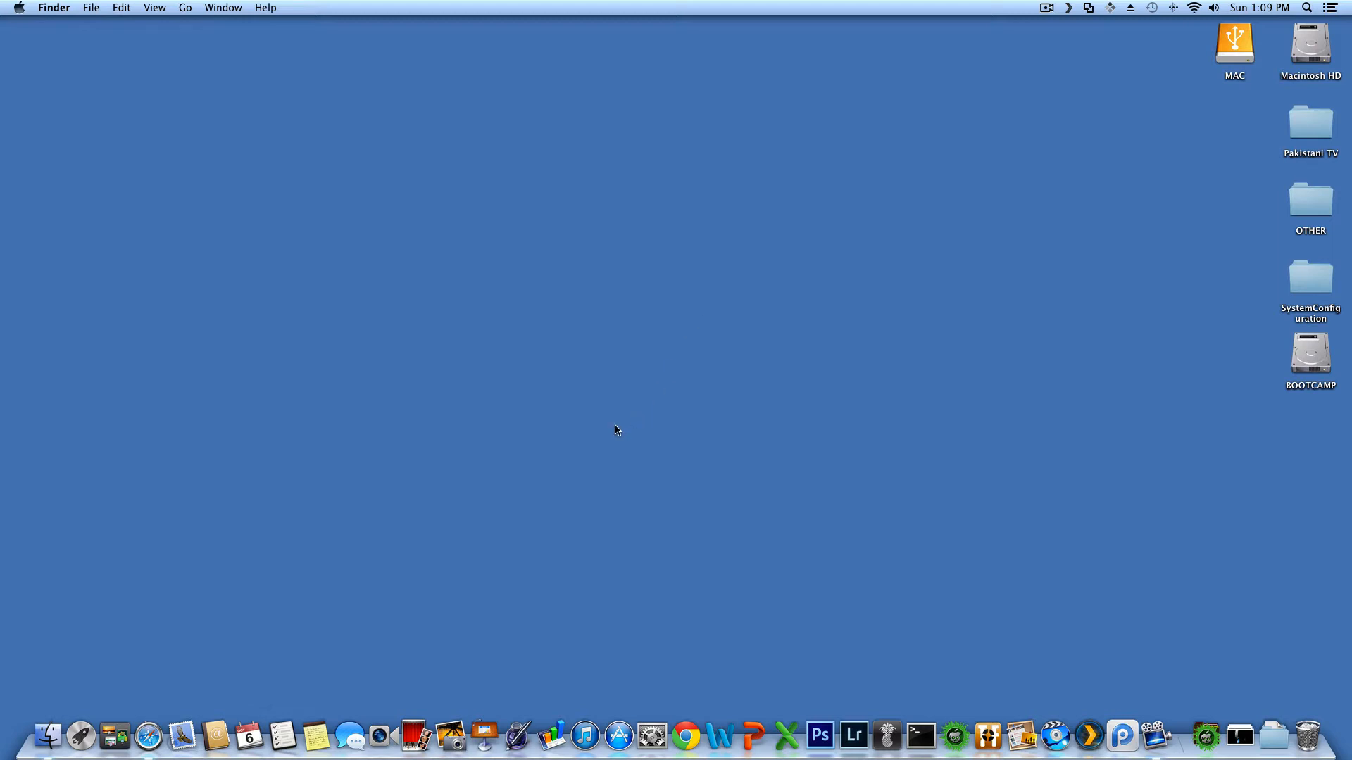
mouse_move(607, 428)
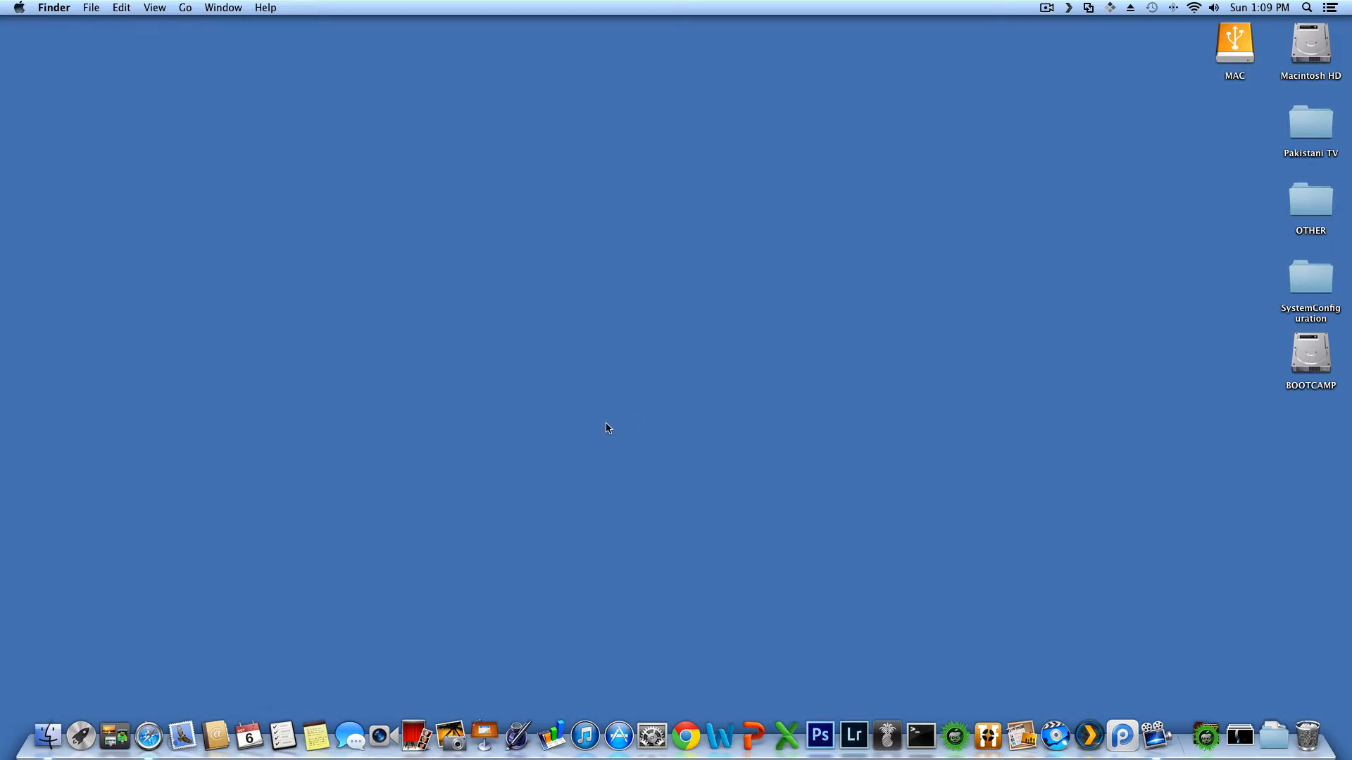
mouse_move(625, 442)
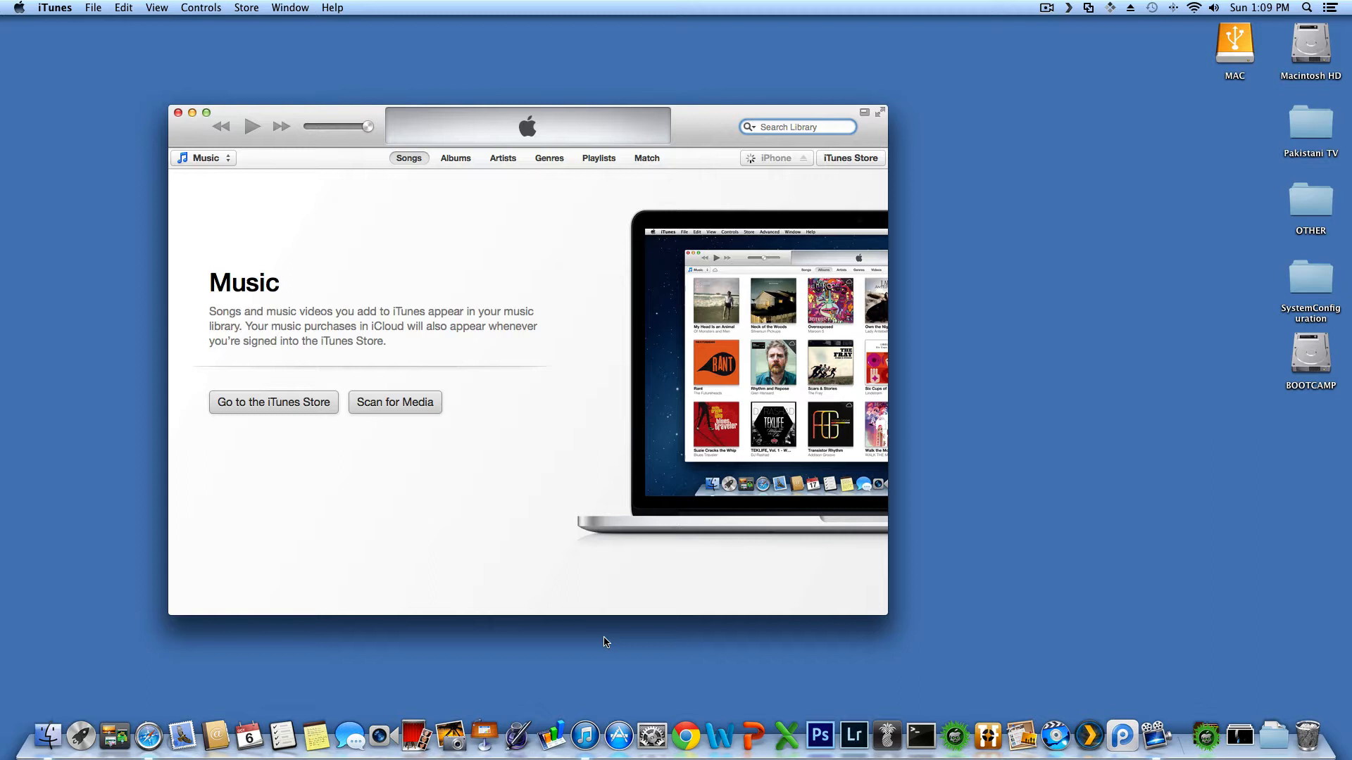
mouse_move(599, 707)
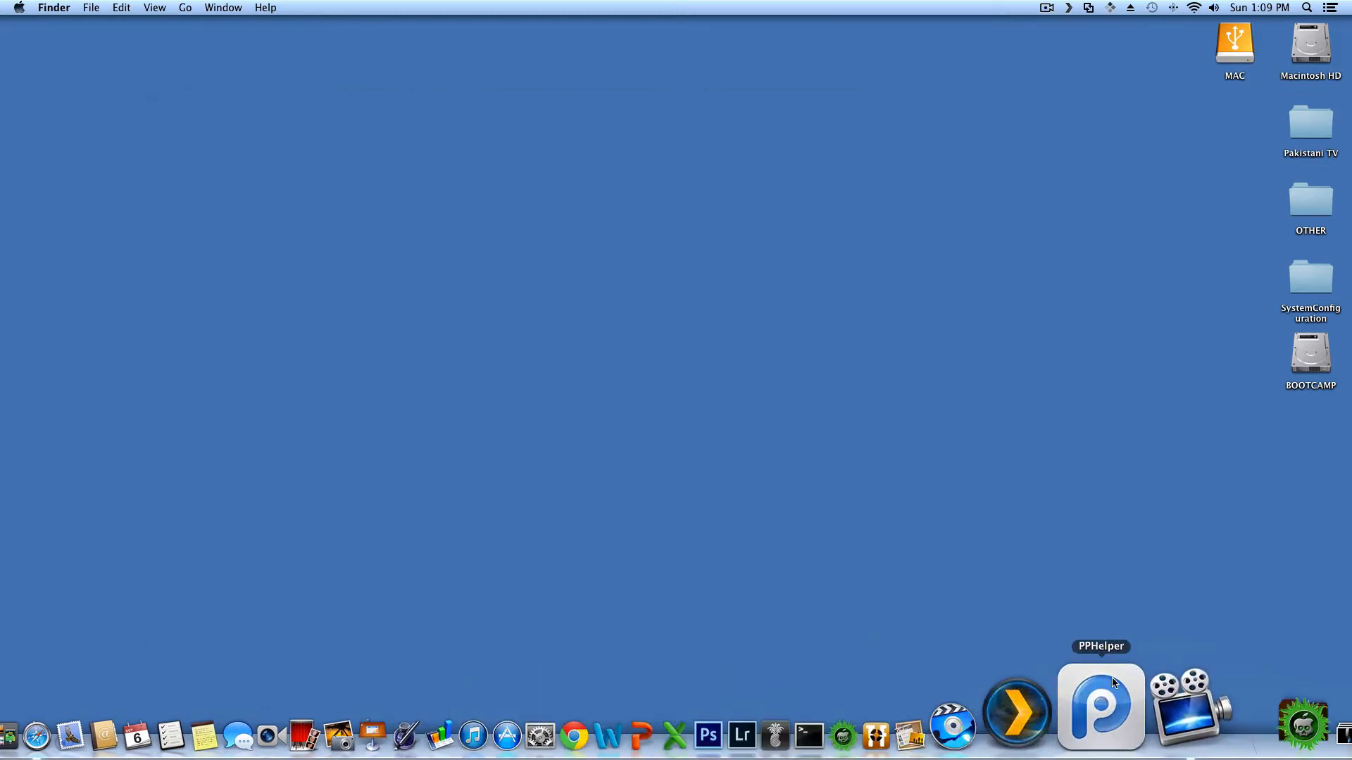
- Launch PP Helper and show the iPhone 4 overview with device details and storage usage
click(1101, 707)
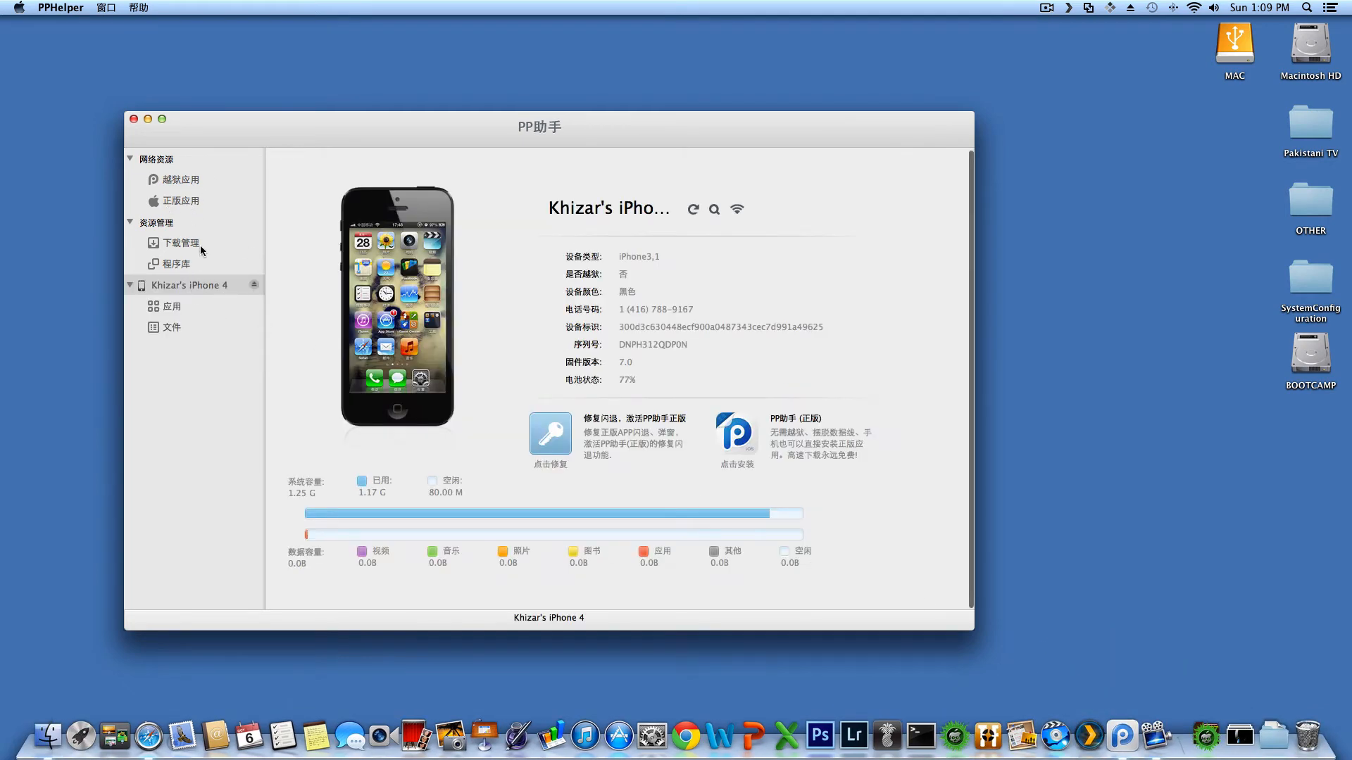
click(182, 201)
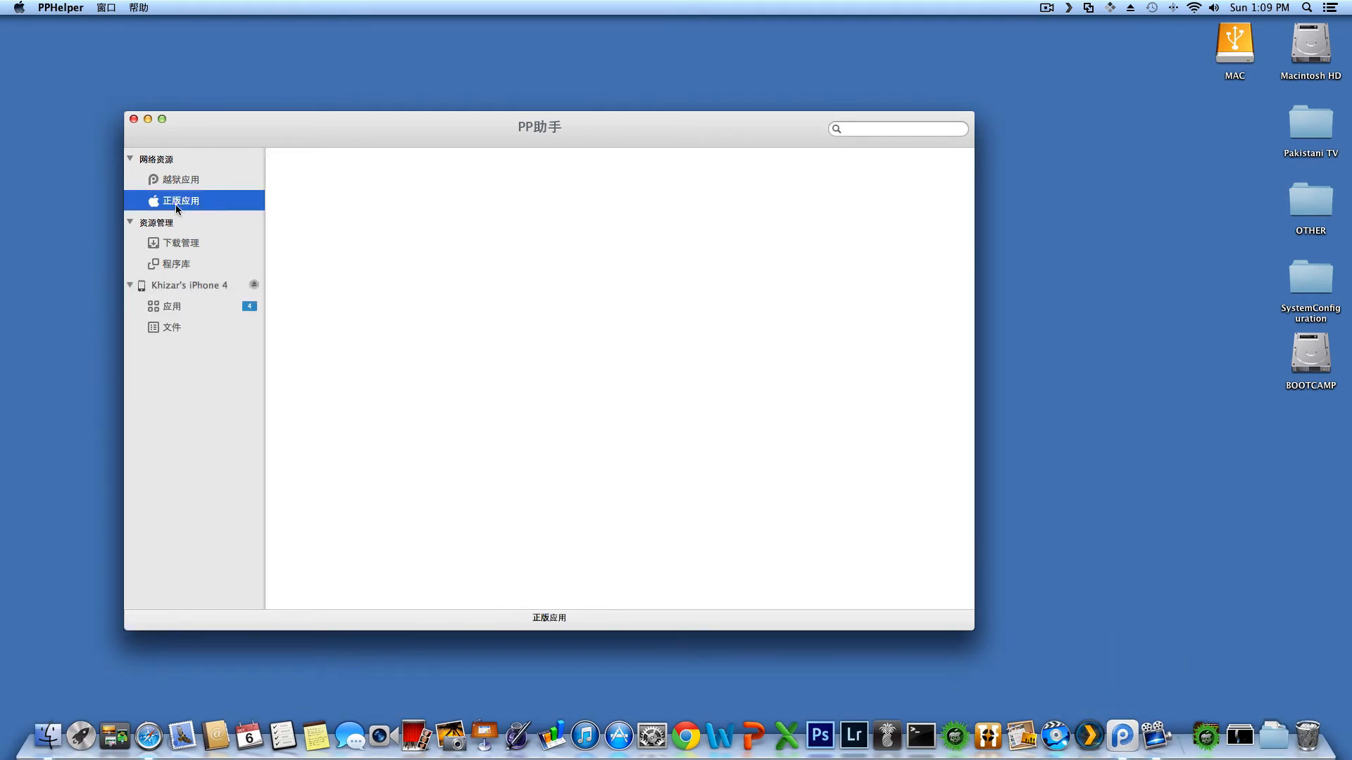
click(188, 286)
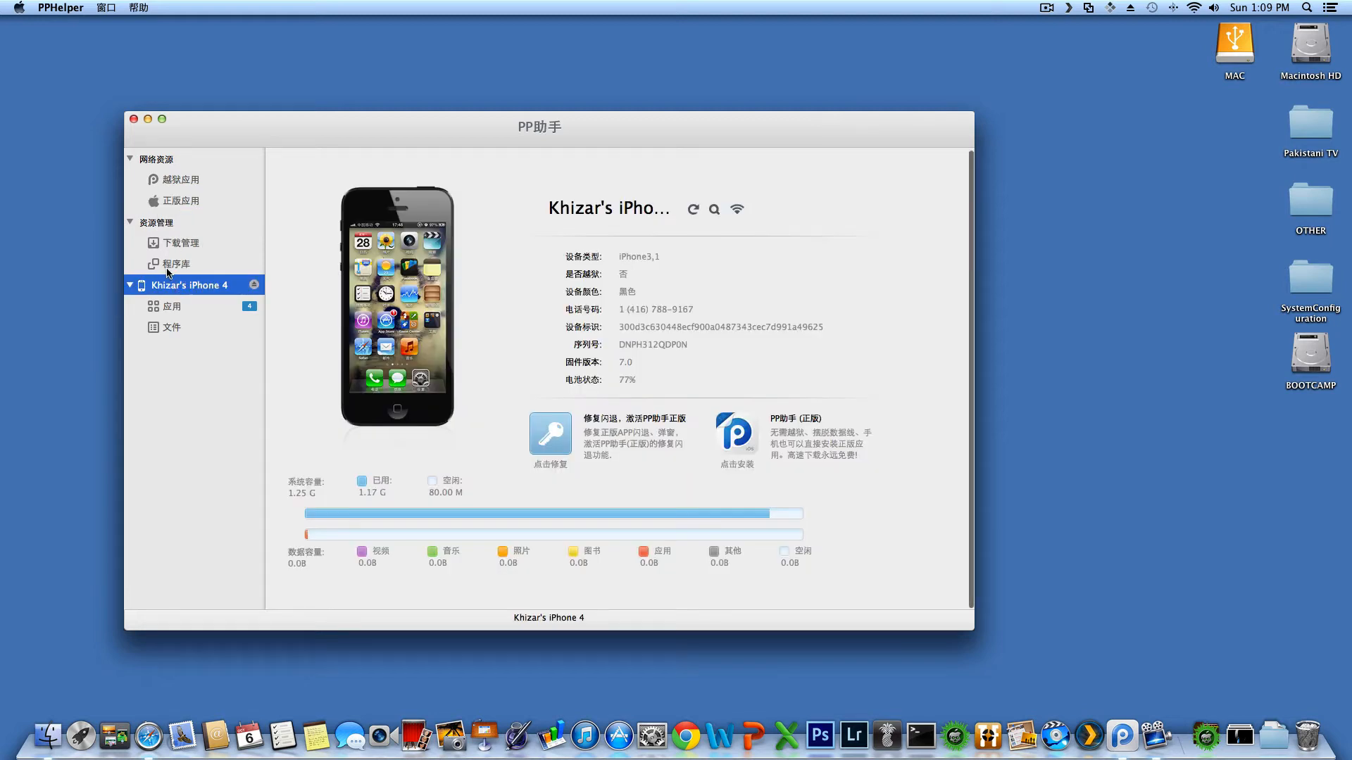
mouse_move(185, 287)
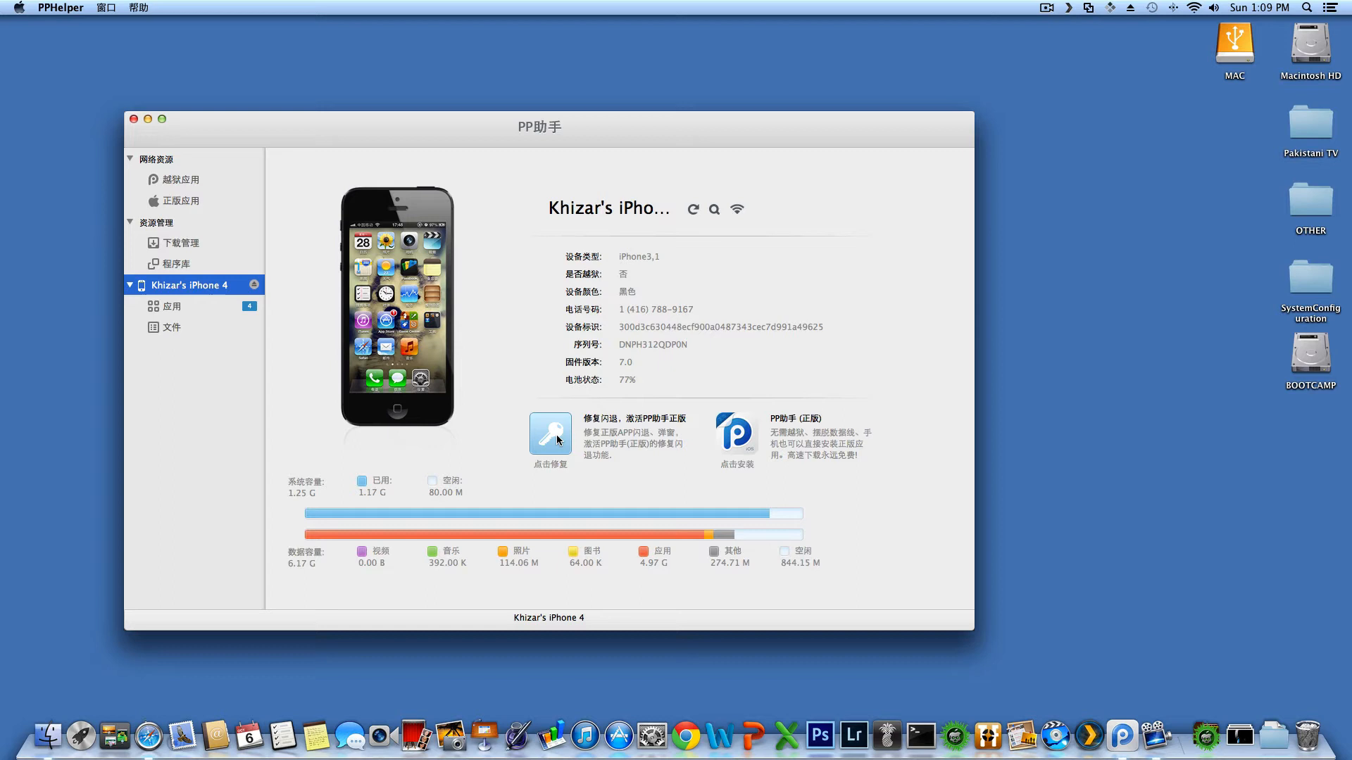
- Start the 修复闪退 flash-crash repair on the iPhone 4 from the device page
click(549, 433)
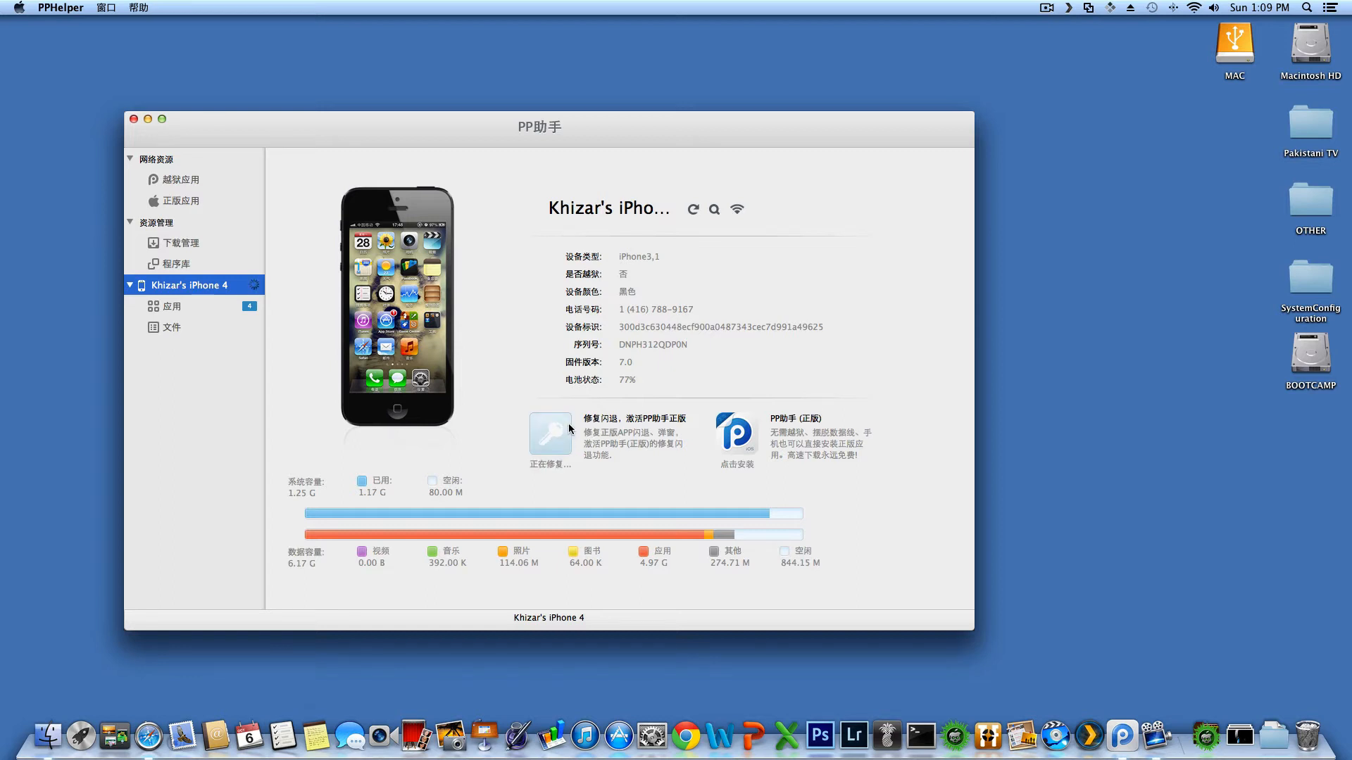
mouse_move(572, 436)
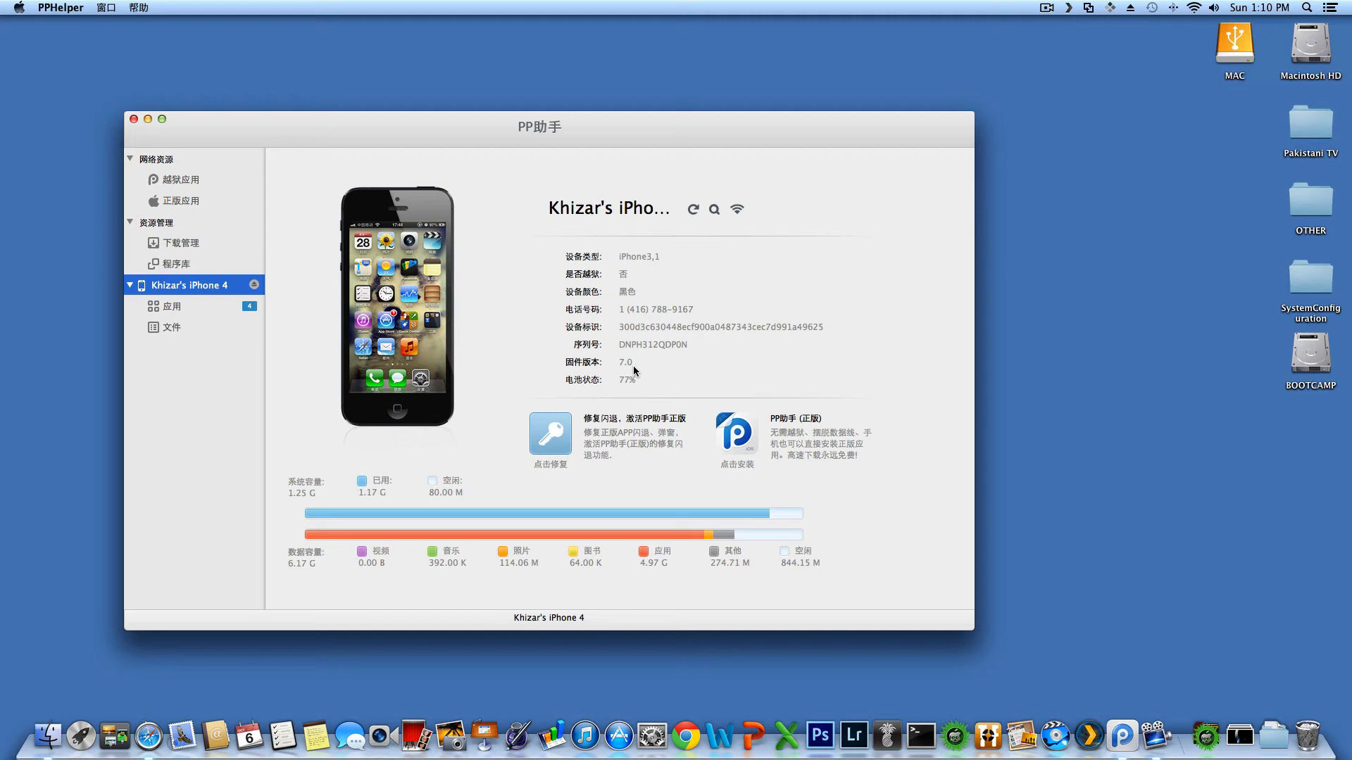
mouse_move(199, 227)
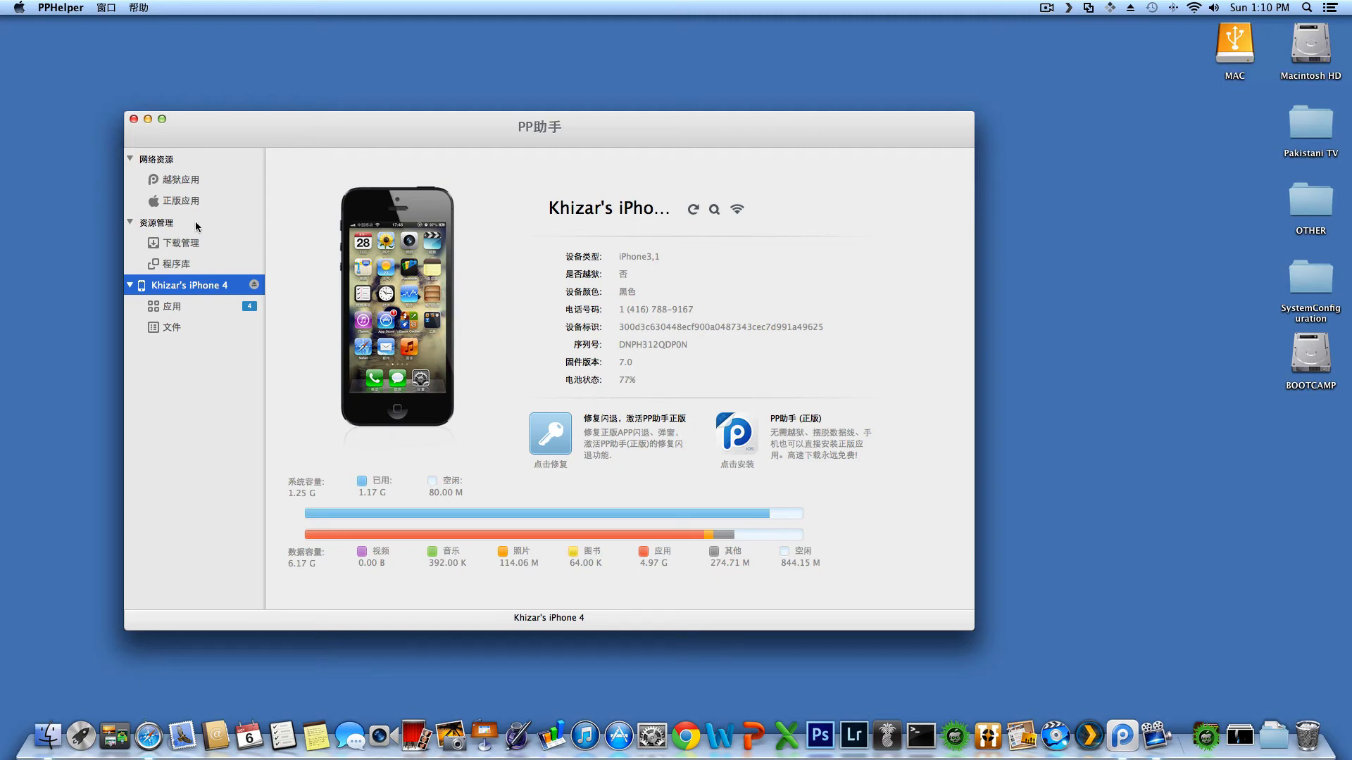
- Run 修复闪退 again from the 正版应用 page, then return to the iPhone 4 overview
click(182, 201)
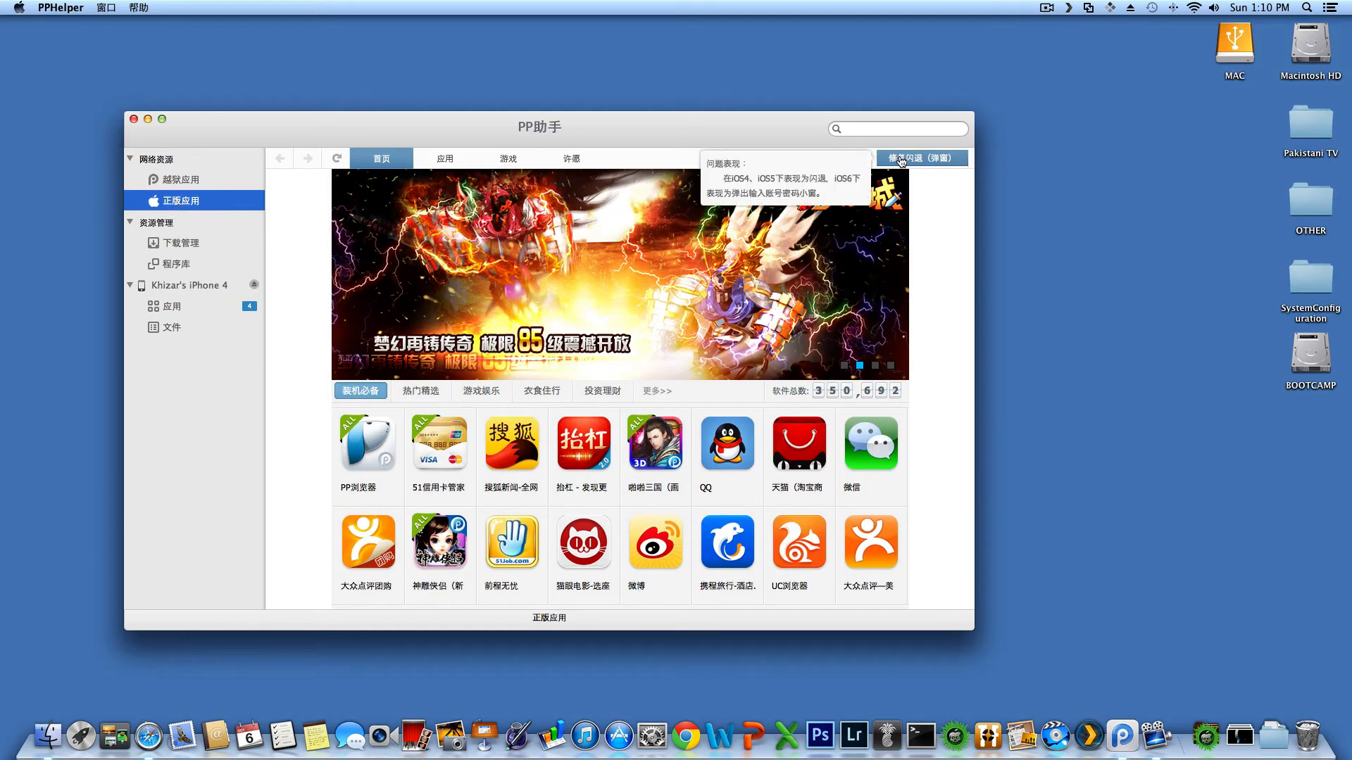
click(922, 157)
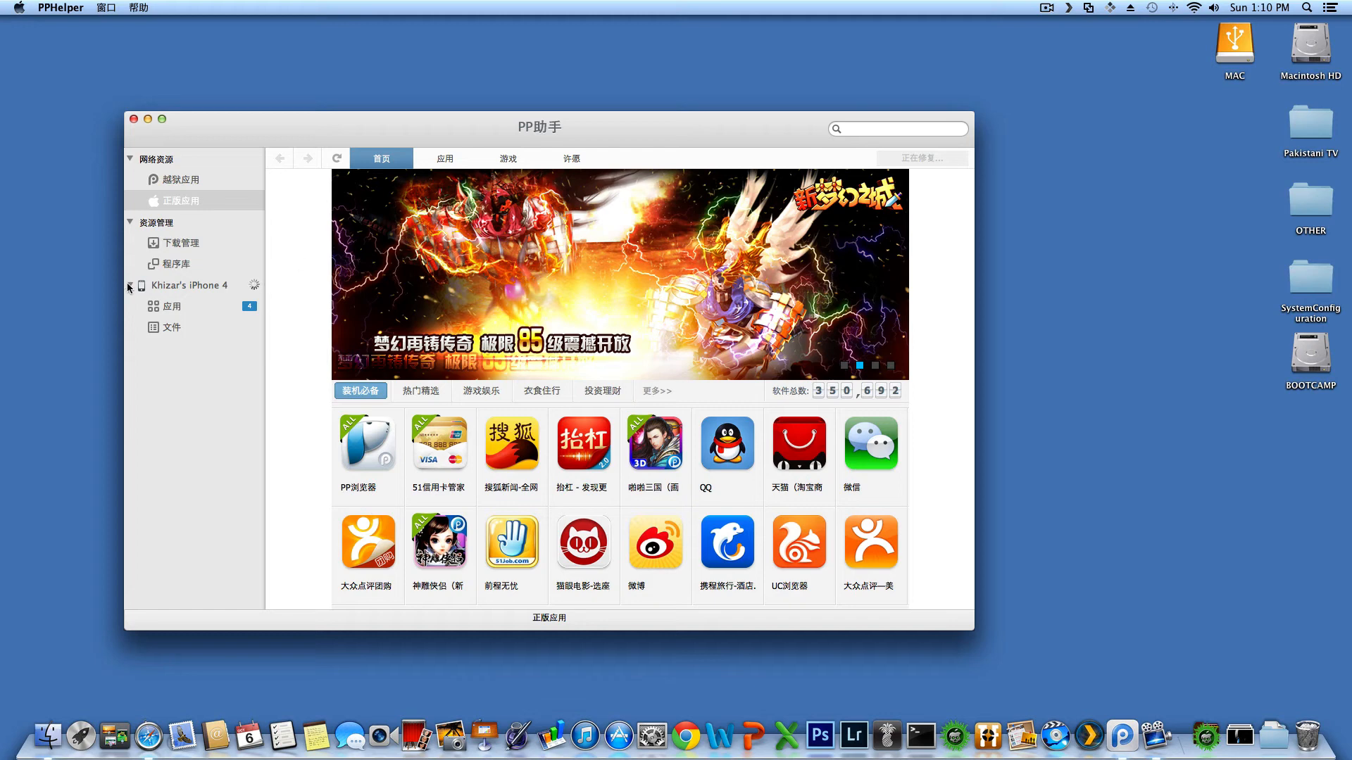
click(189, 285)
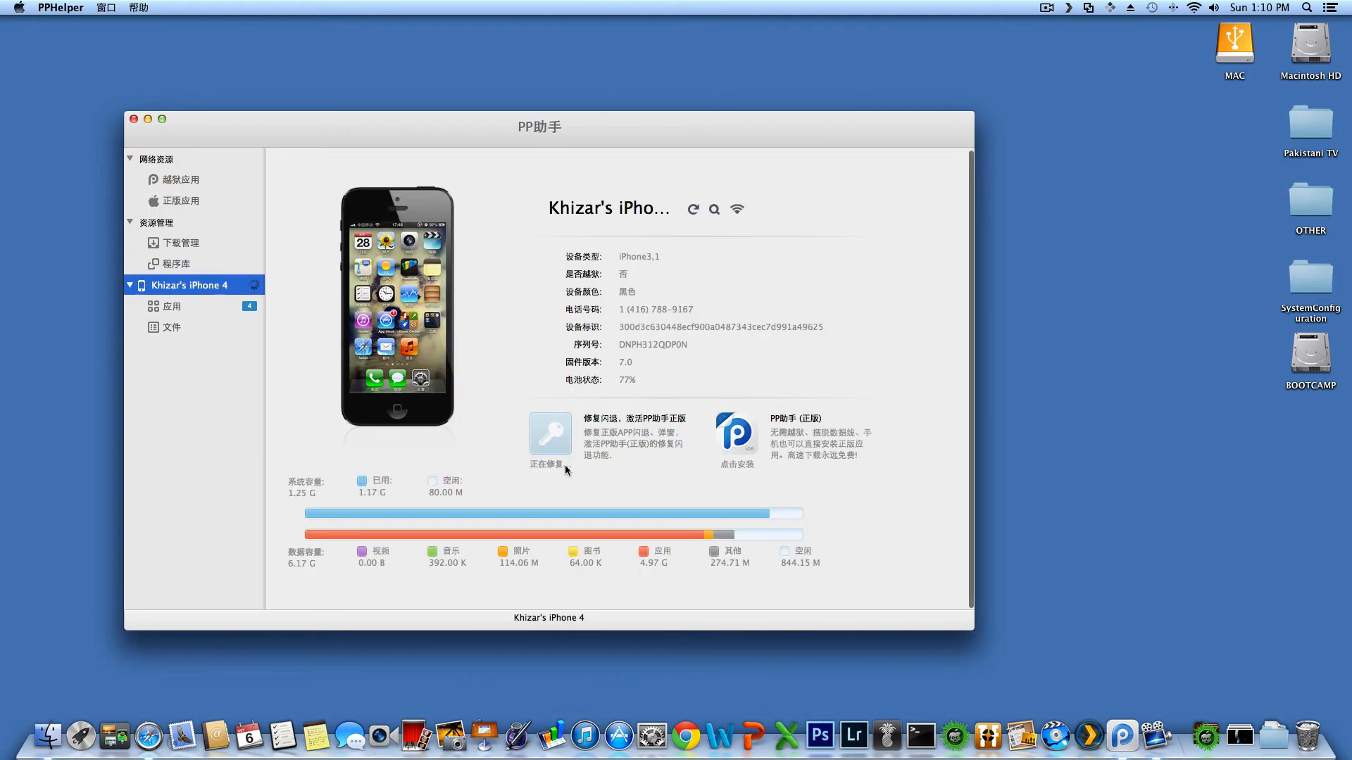
mouse_move(548, 428)
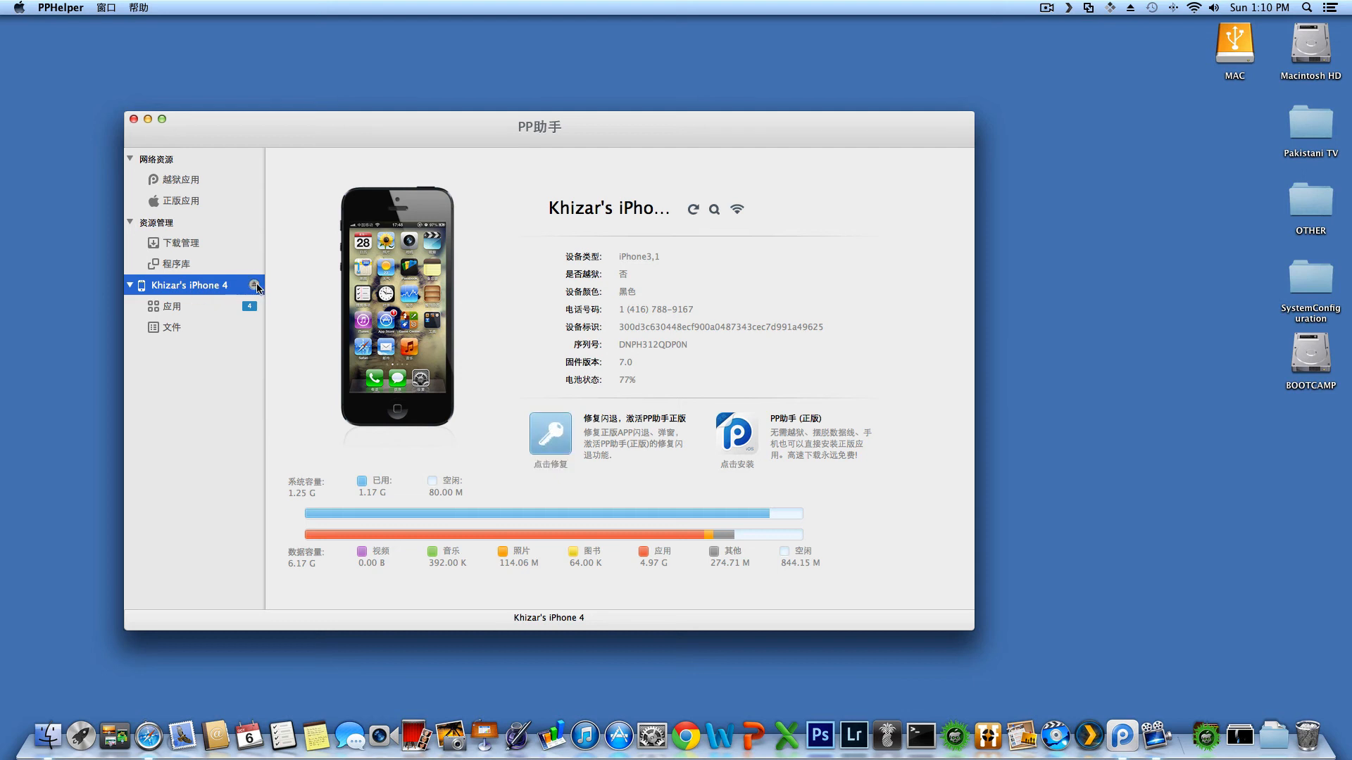
click(549, 432)
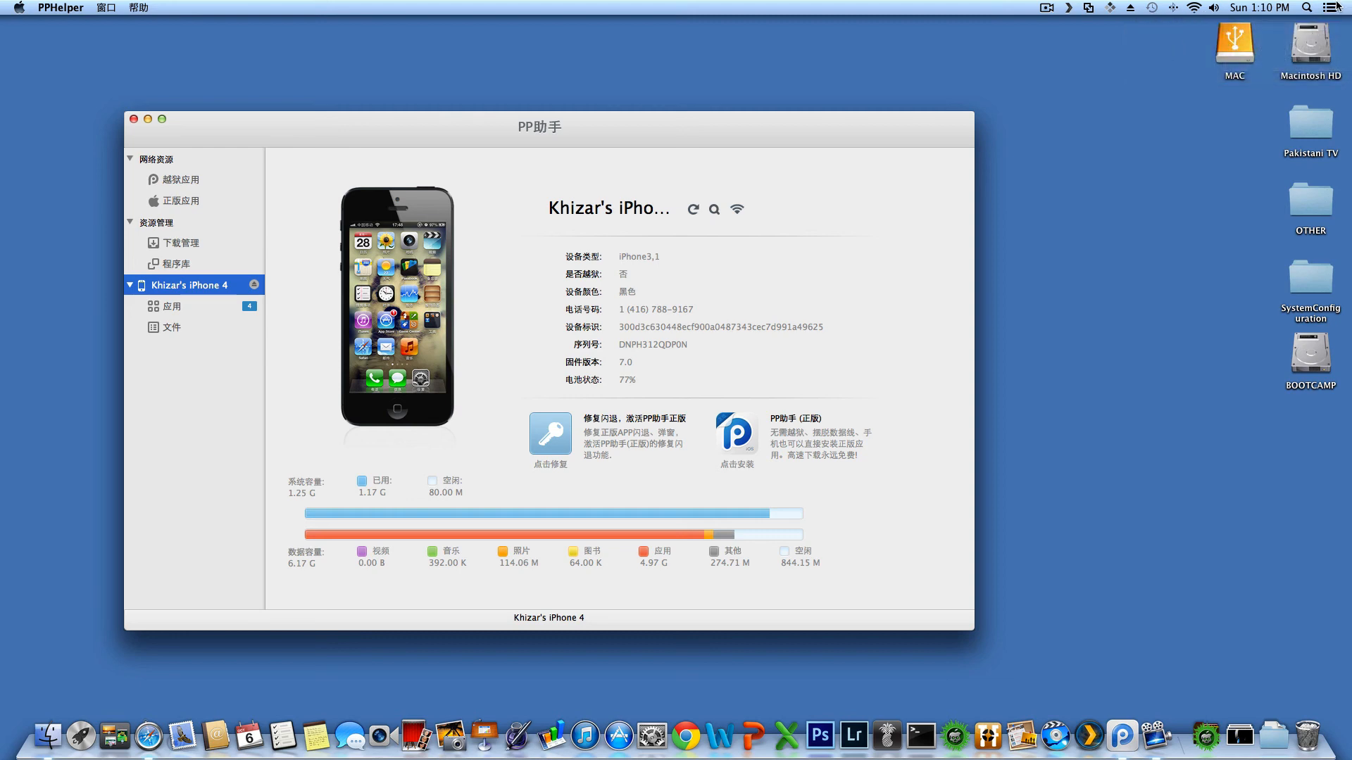
mouse_move(386, 241)
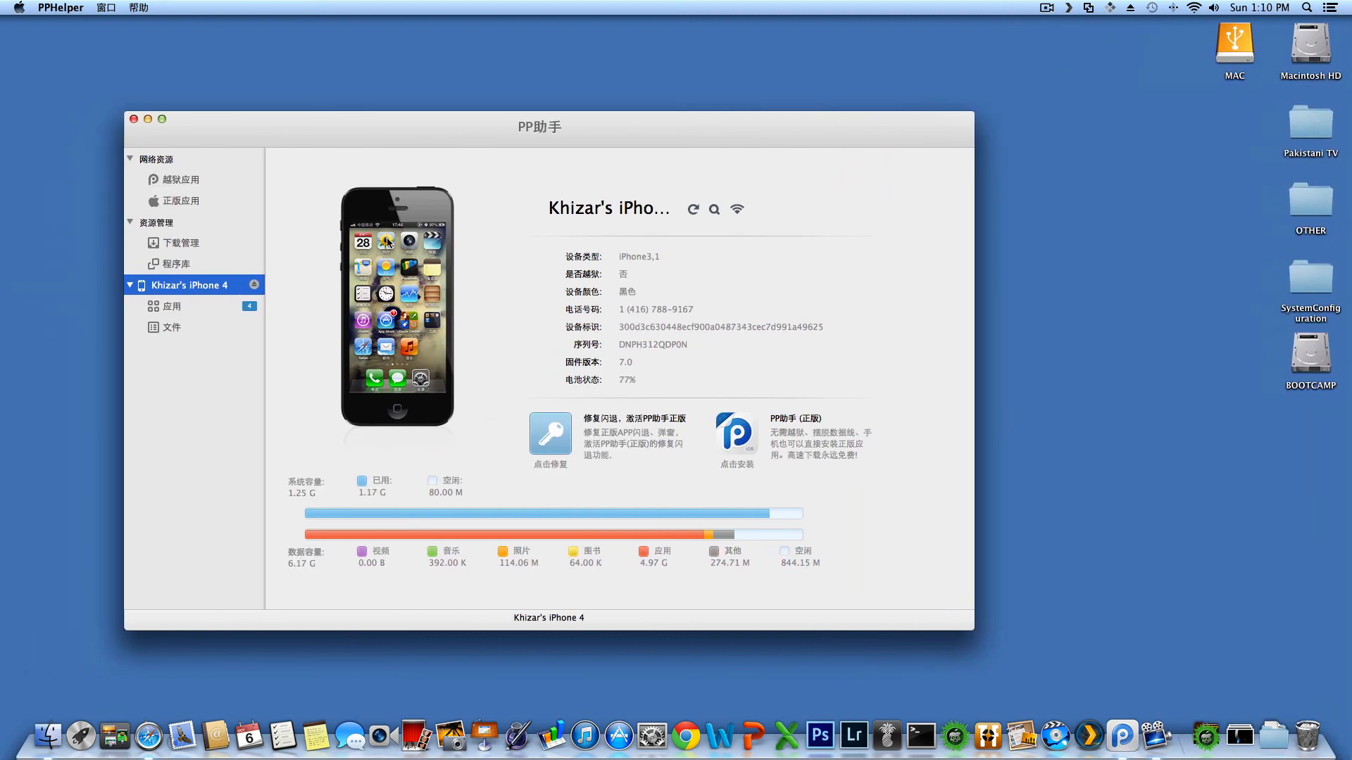